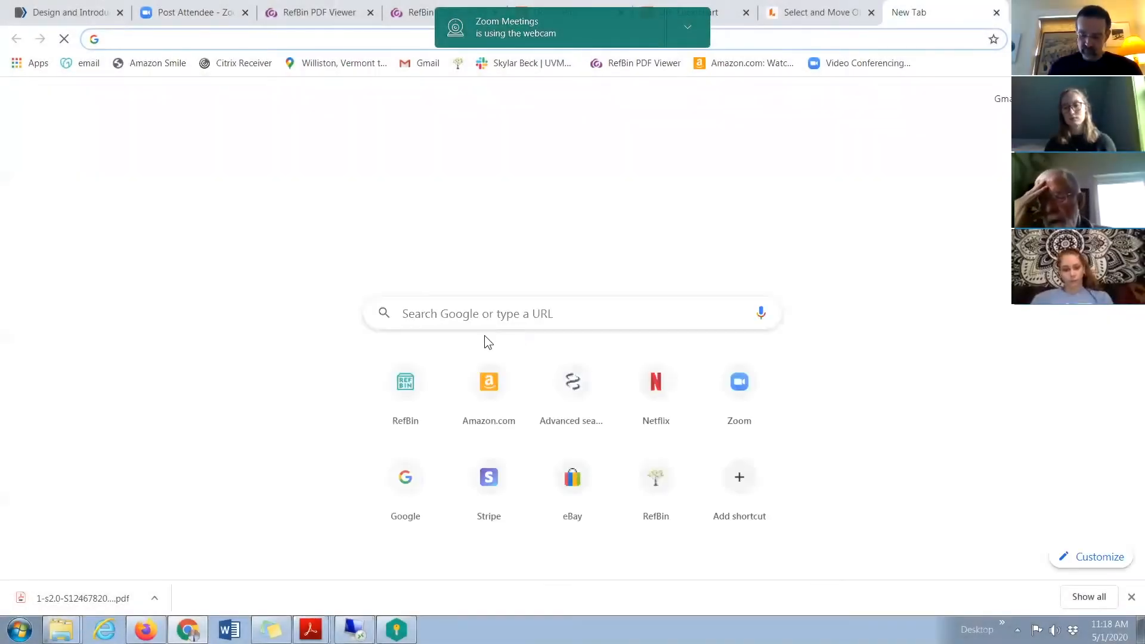
mouse_move(413, 382)
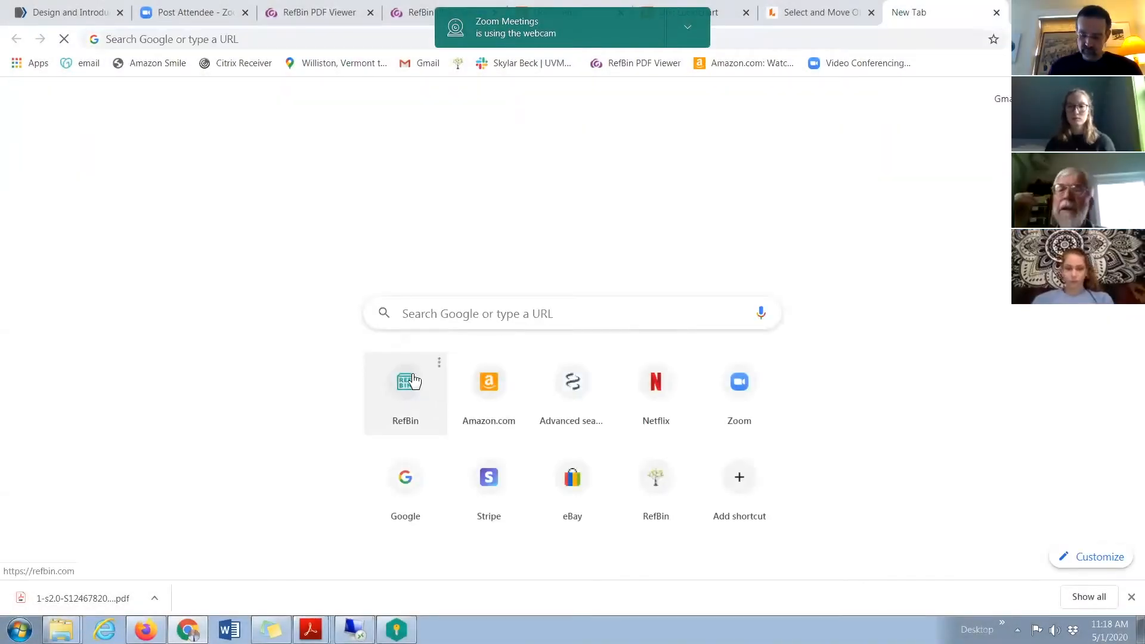
Open the RefBin website from the new tab page's shortcut
click(405, 382)
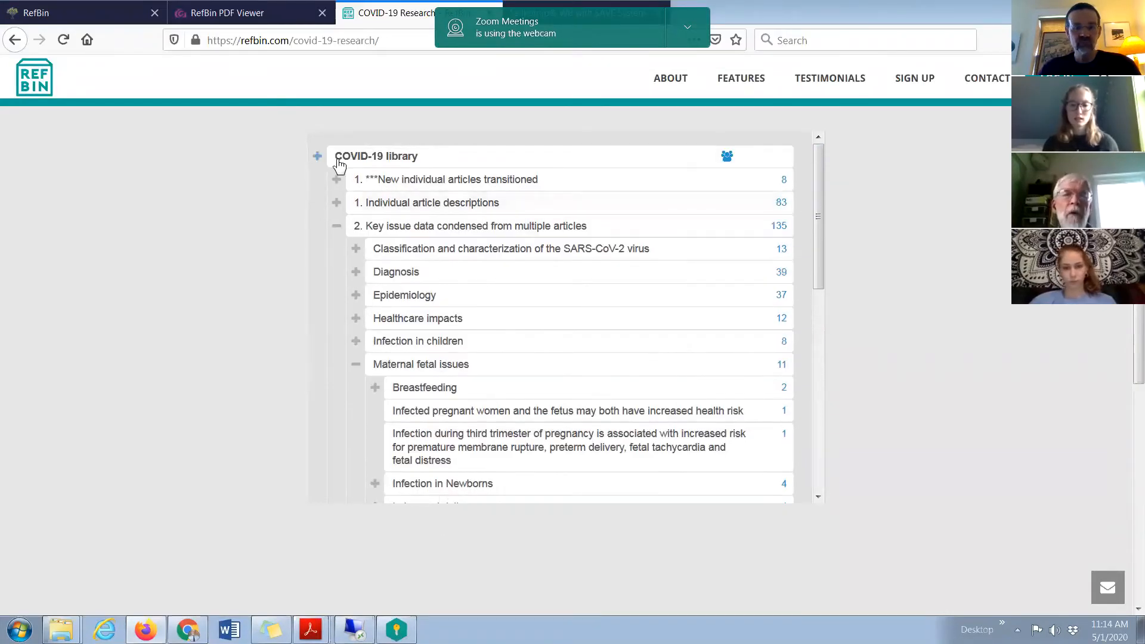
Collapse and re-expand the COVID-19 library tree
click(318, 156)
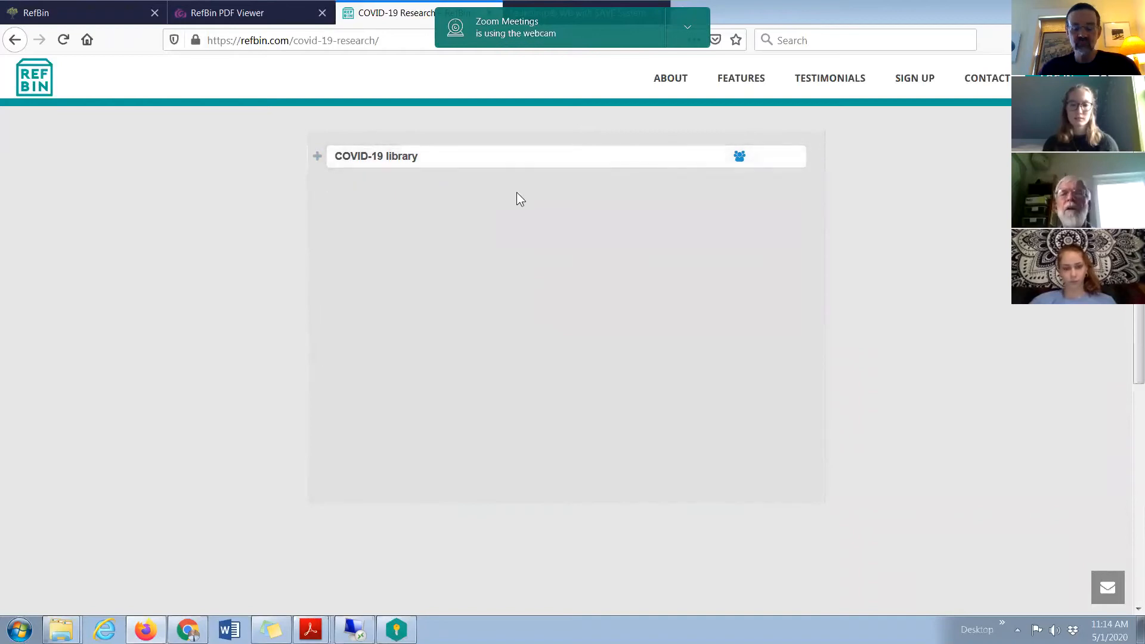
mouse_move(516, 202)
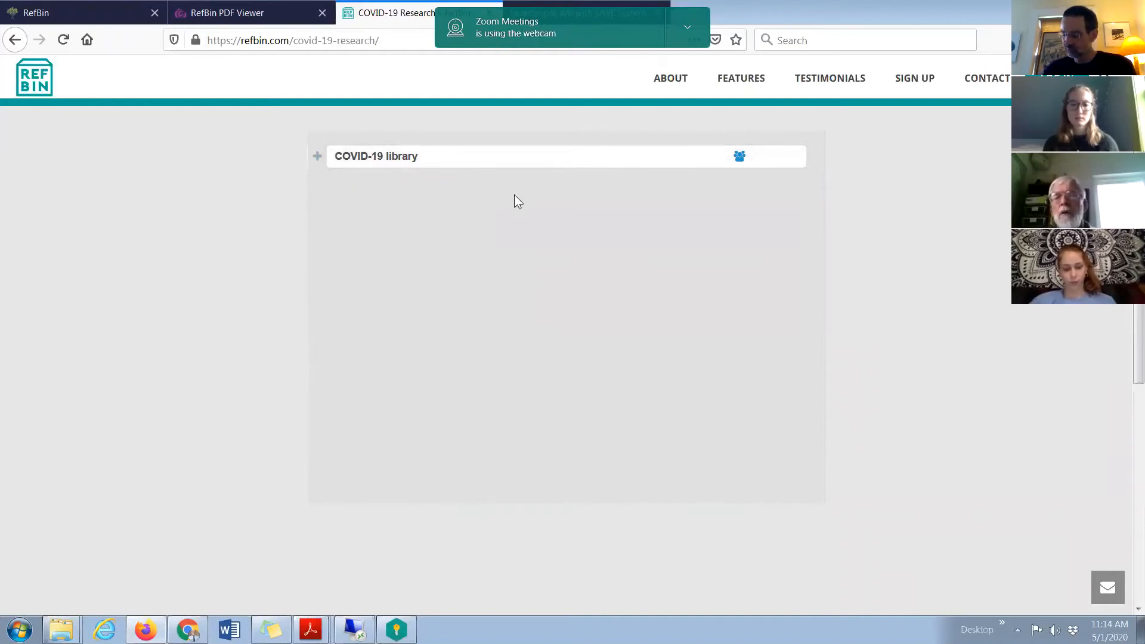
mouse_move(506, 172)
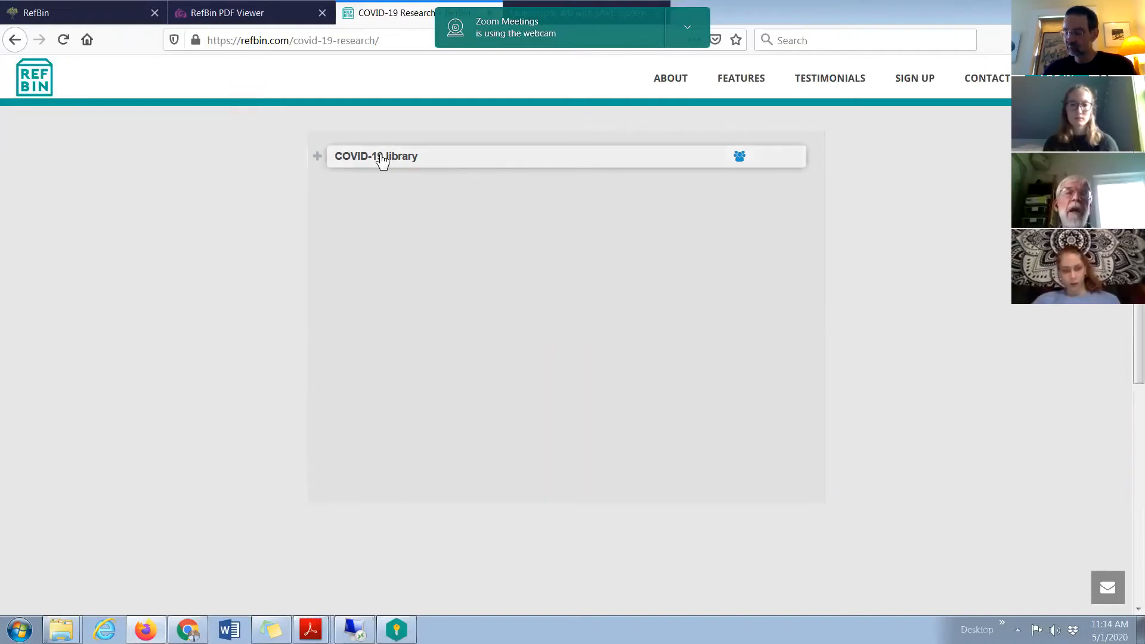
click(317, 156)
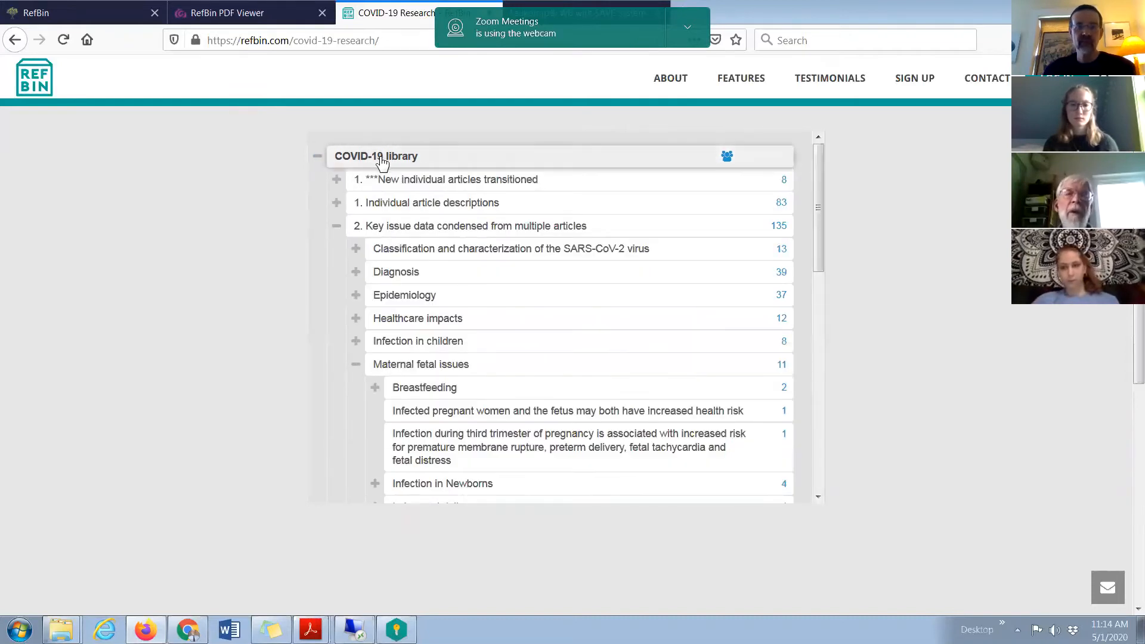
scroll(down, 3)
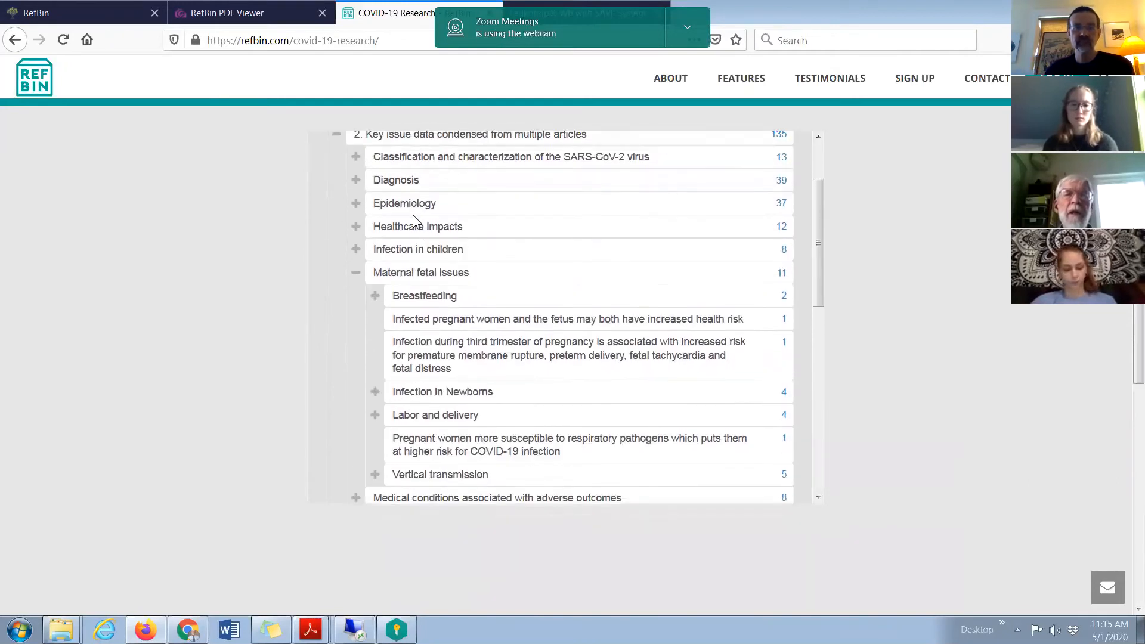
scroll(down, 3)
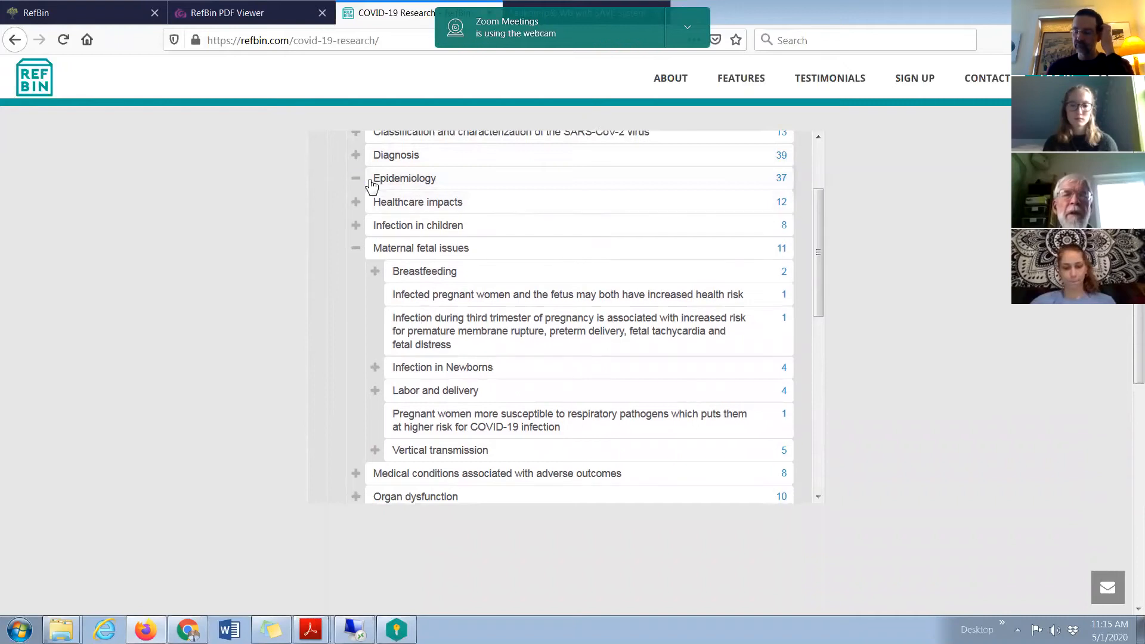
Expand Epidemiology, Fatality, Variables associated with fatalities and Age, then list Age's supporting articles
click(356, 178)
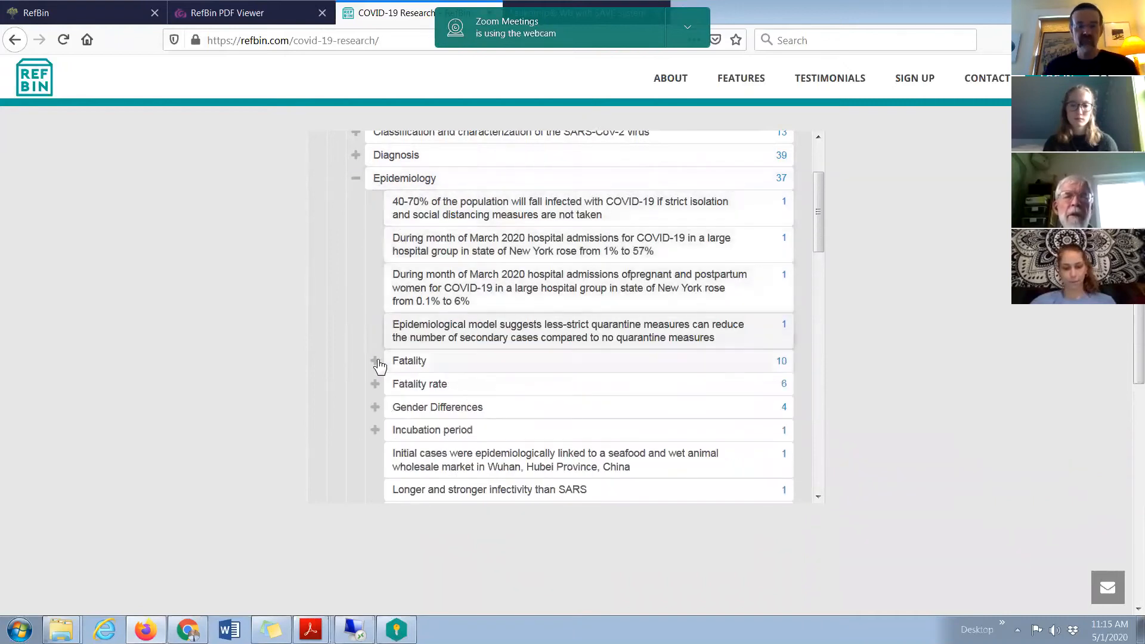
click(376, 361)
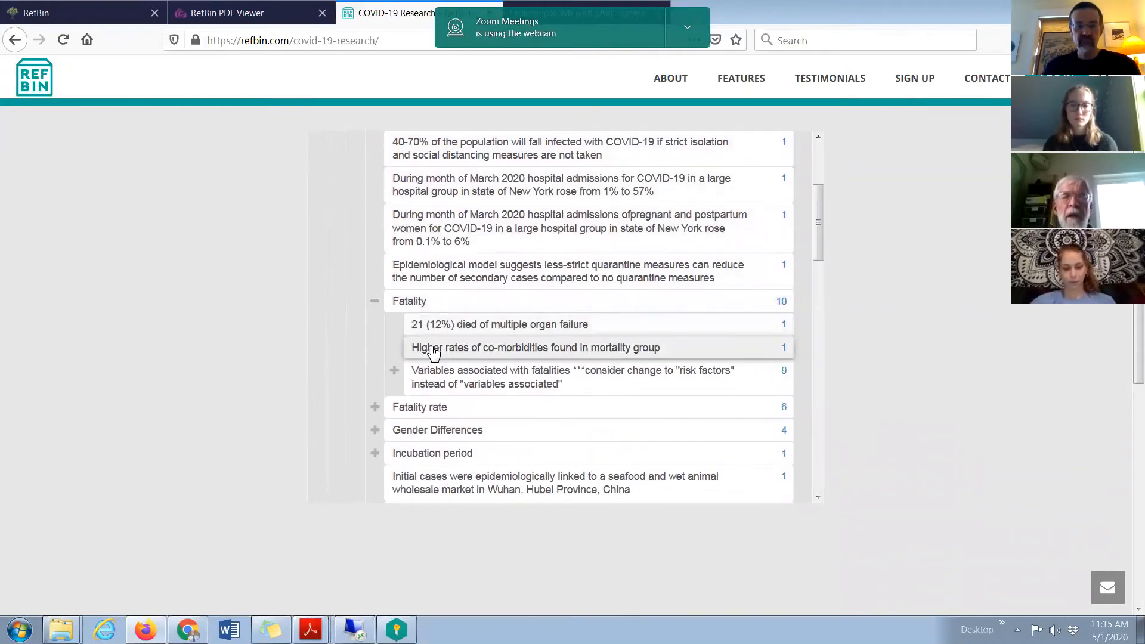
click(394, 370)
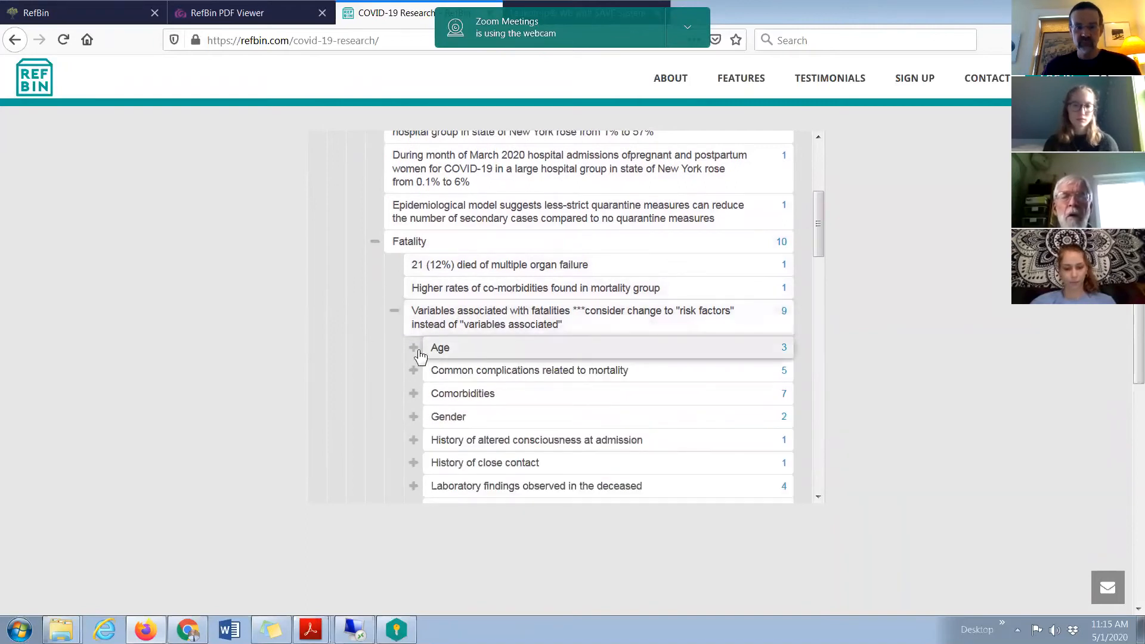
click(413, 347)
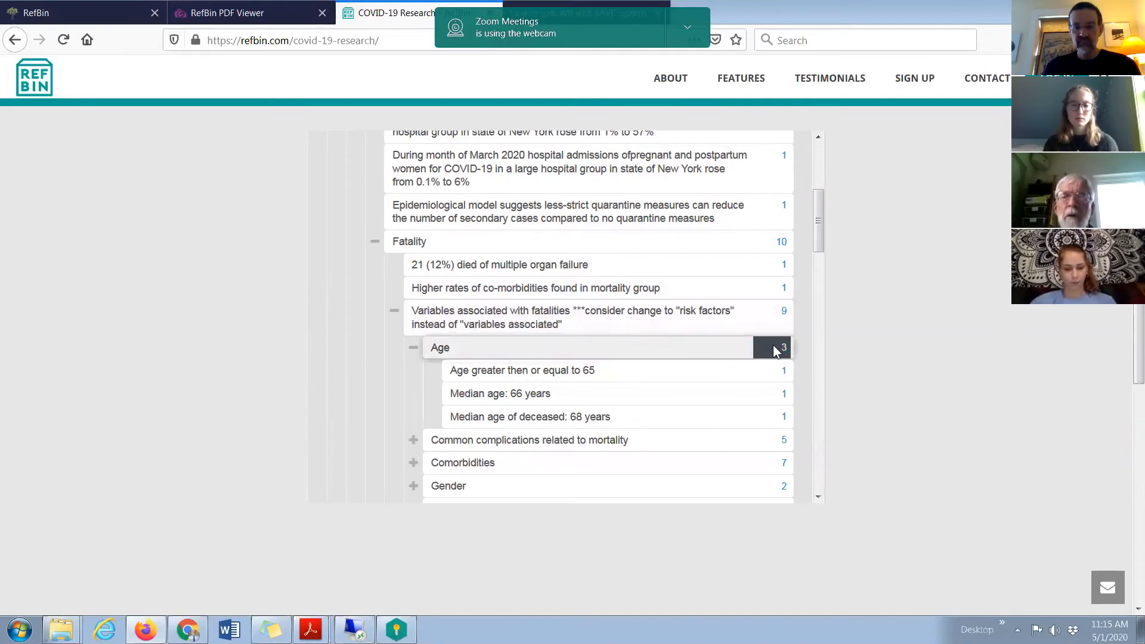
click(772, 348)
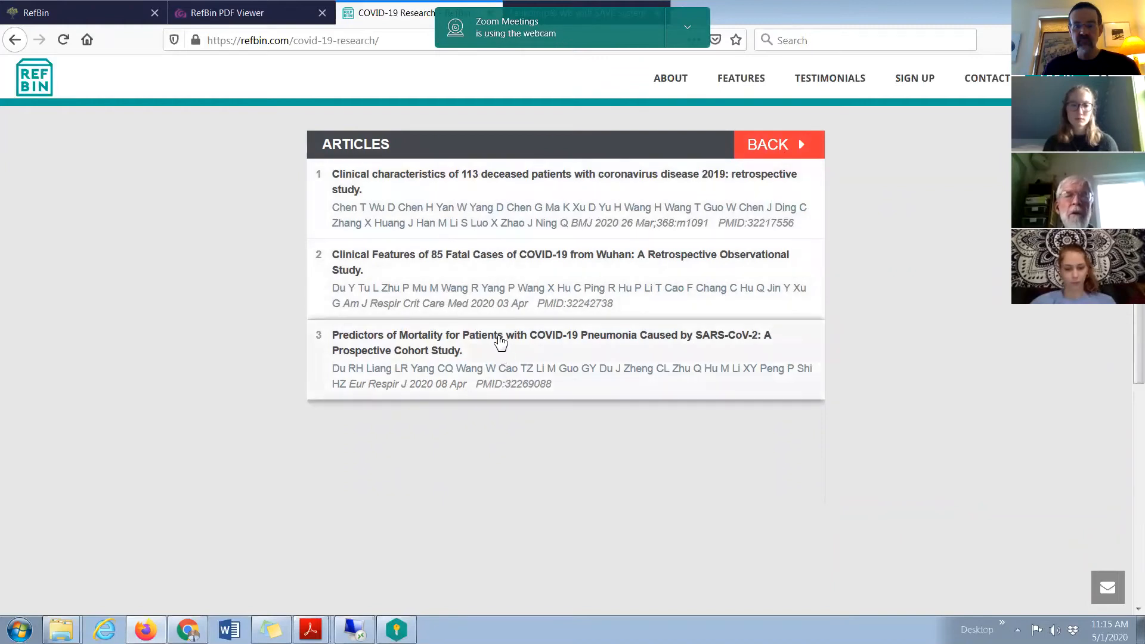
mouse_move(508, 202)
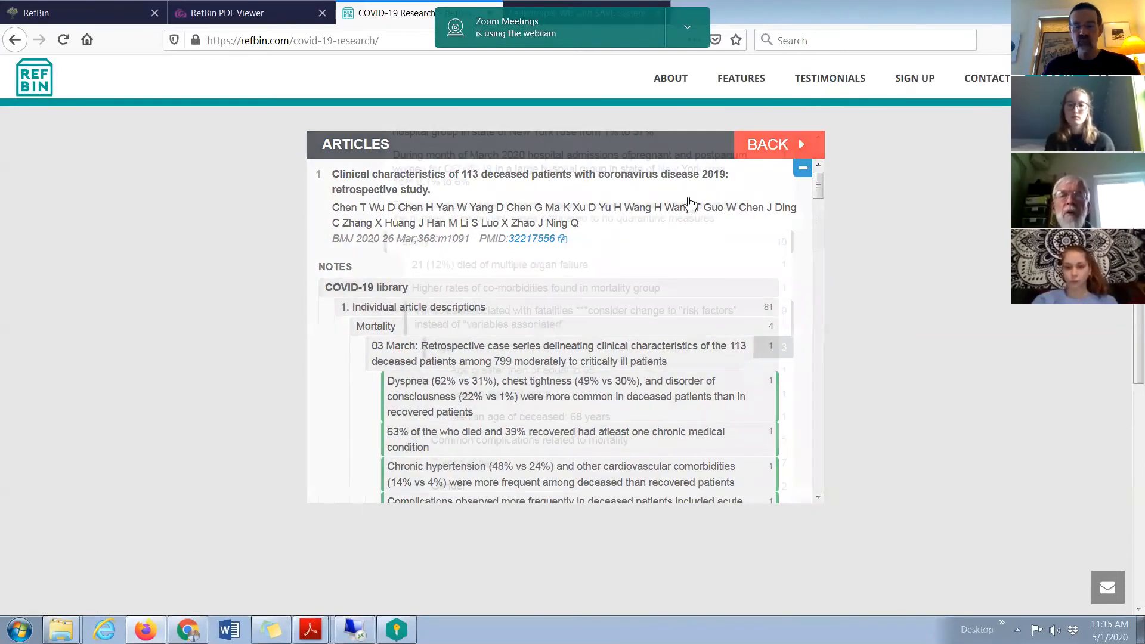
Go BACK from the Age articles to the COVID-19 library tree
click(768, 144)
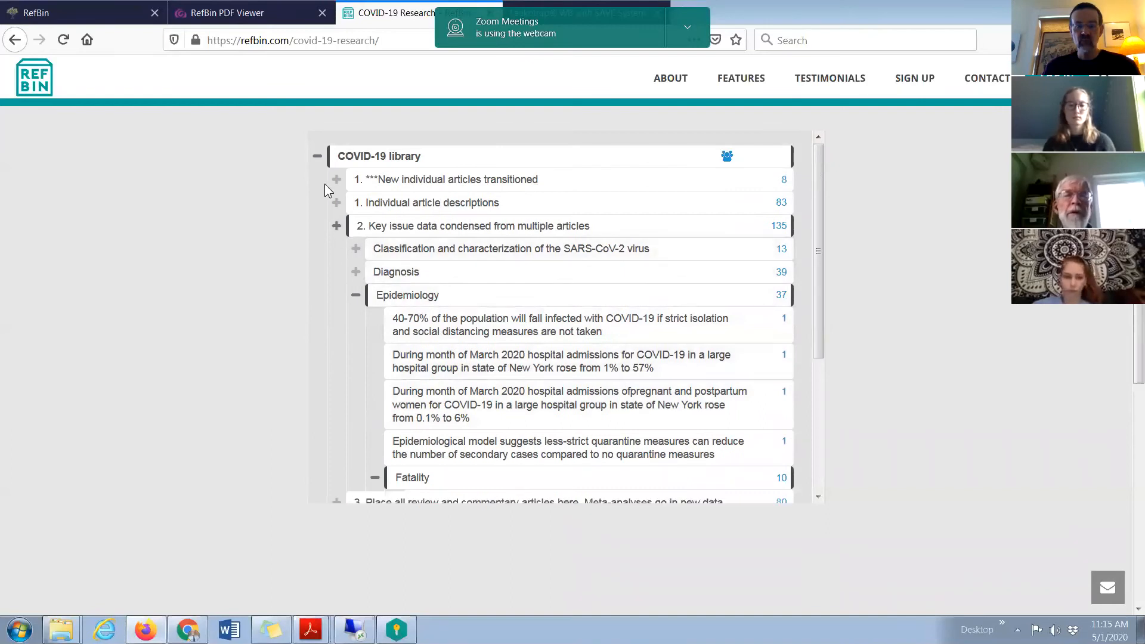
Collapse the whole COVID-19 library tree with its minus sign
click(317, 155)
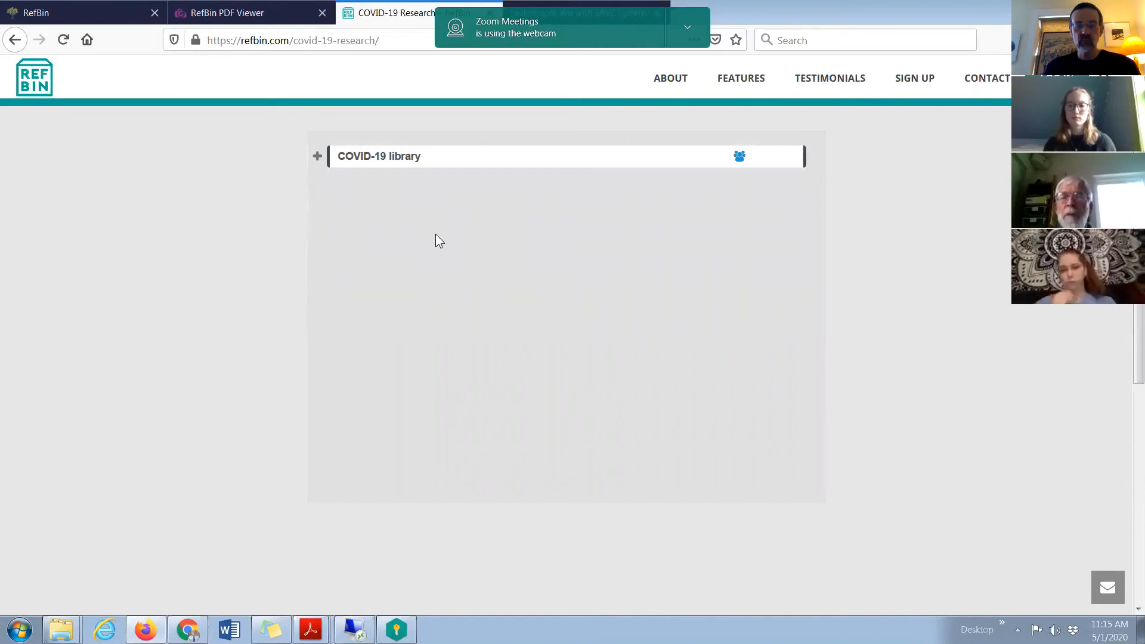
mouse_move(317, 269)
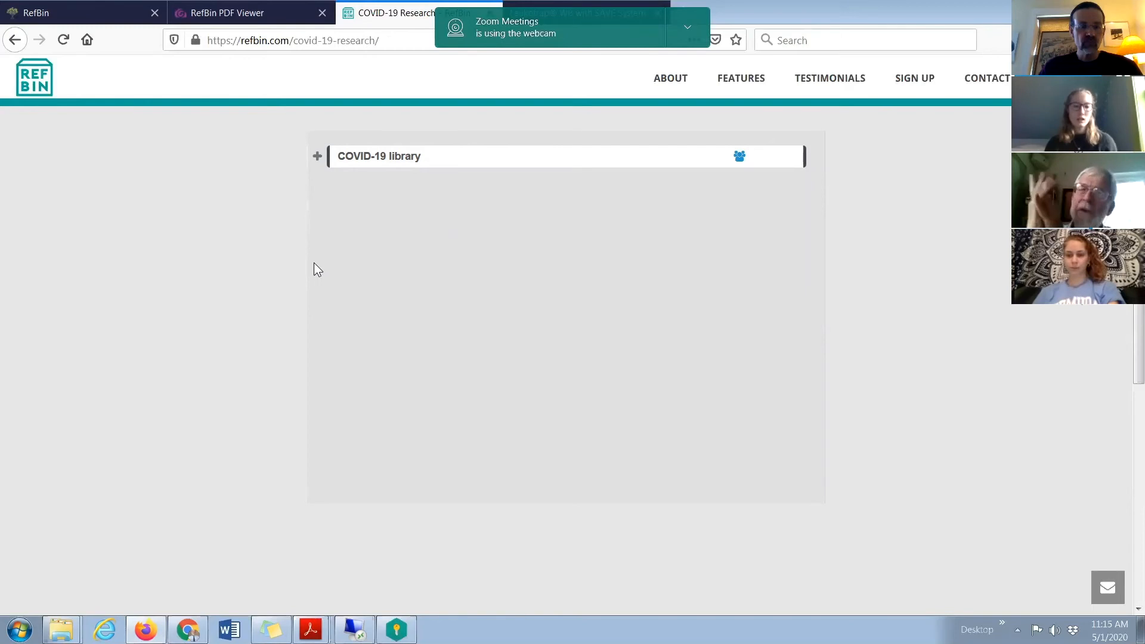
mouse_move(517, 202)
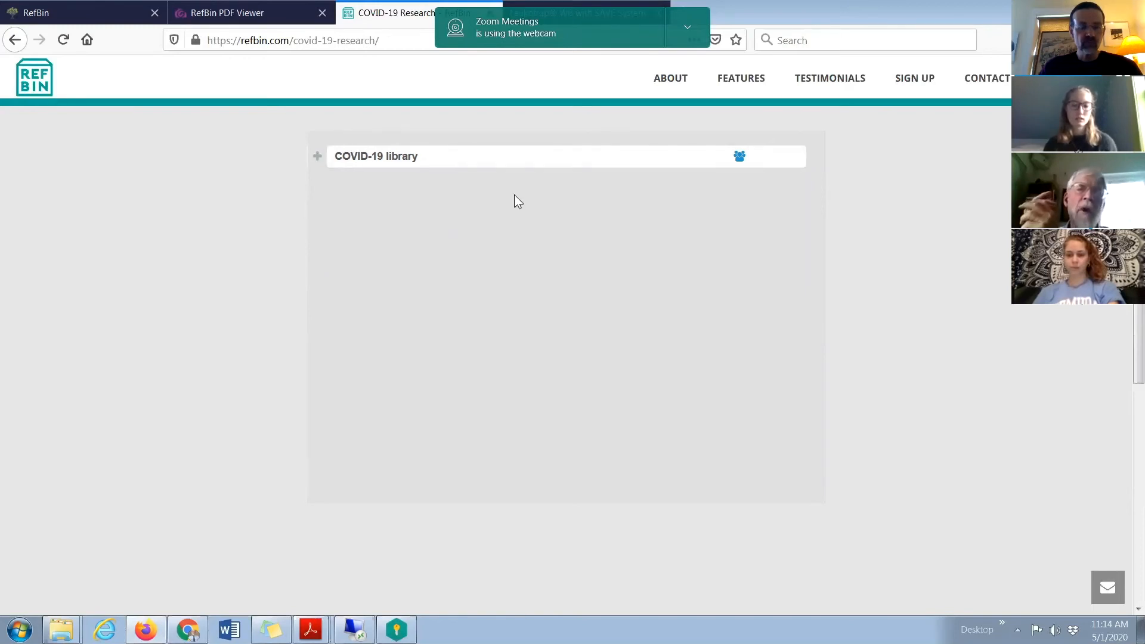
mouse_move(429, 163)
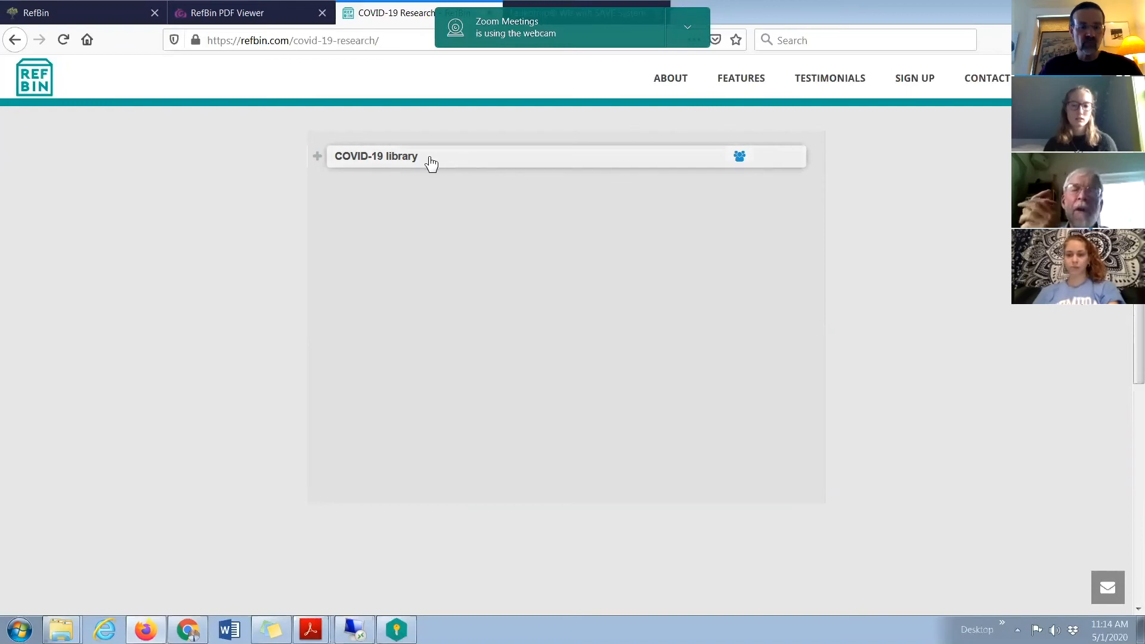
Re-expand COVID-19 library, Epidemiology, fatality variables and Age to show the three Age findings
click(317, 155)
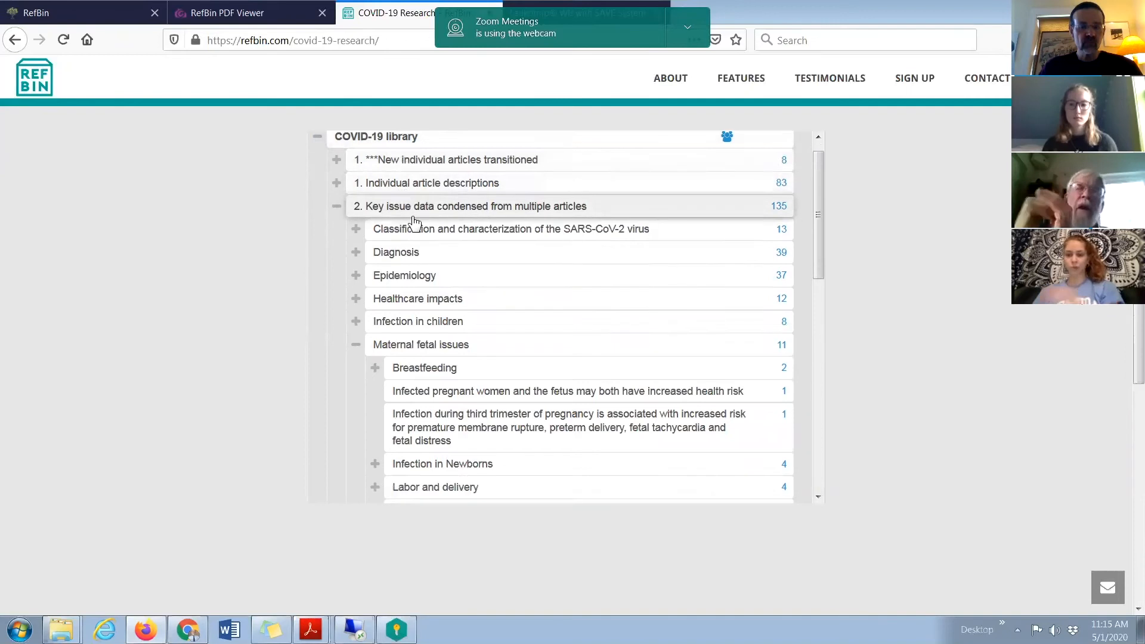
scroll(down, 3)
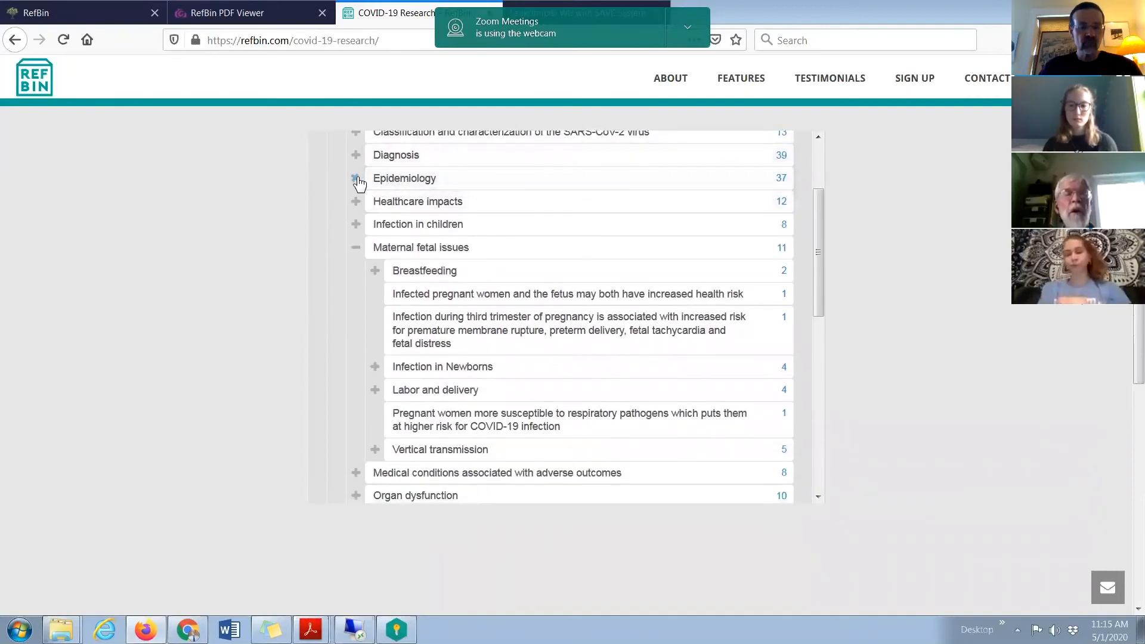
click(356, 178)
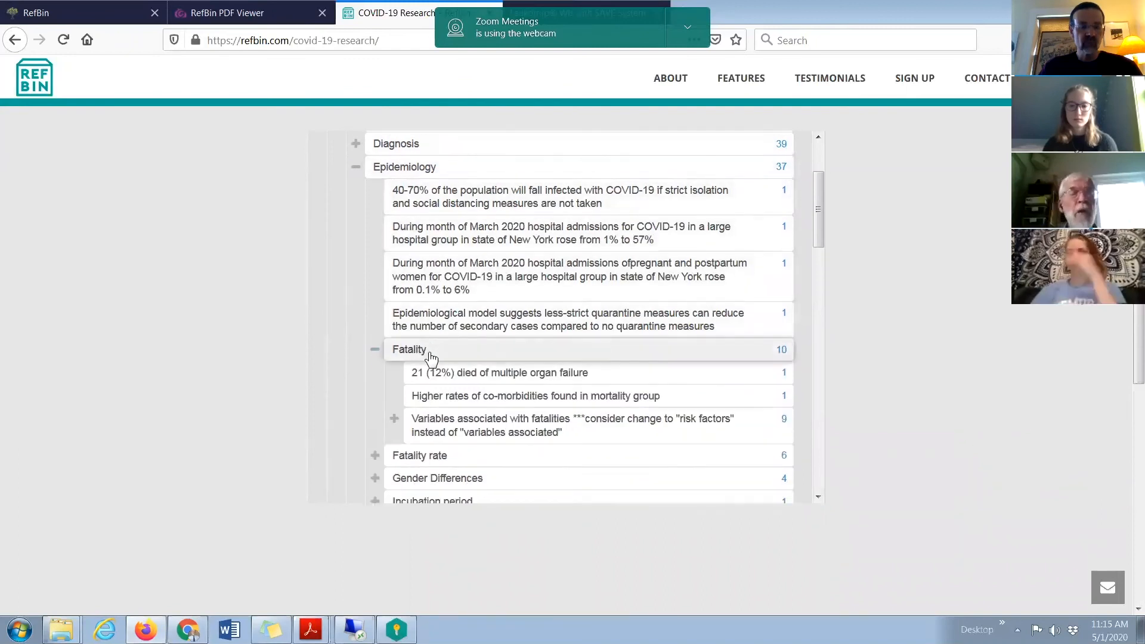
scroll(down, 3)
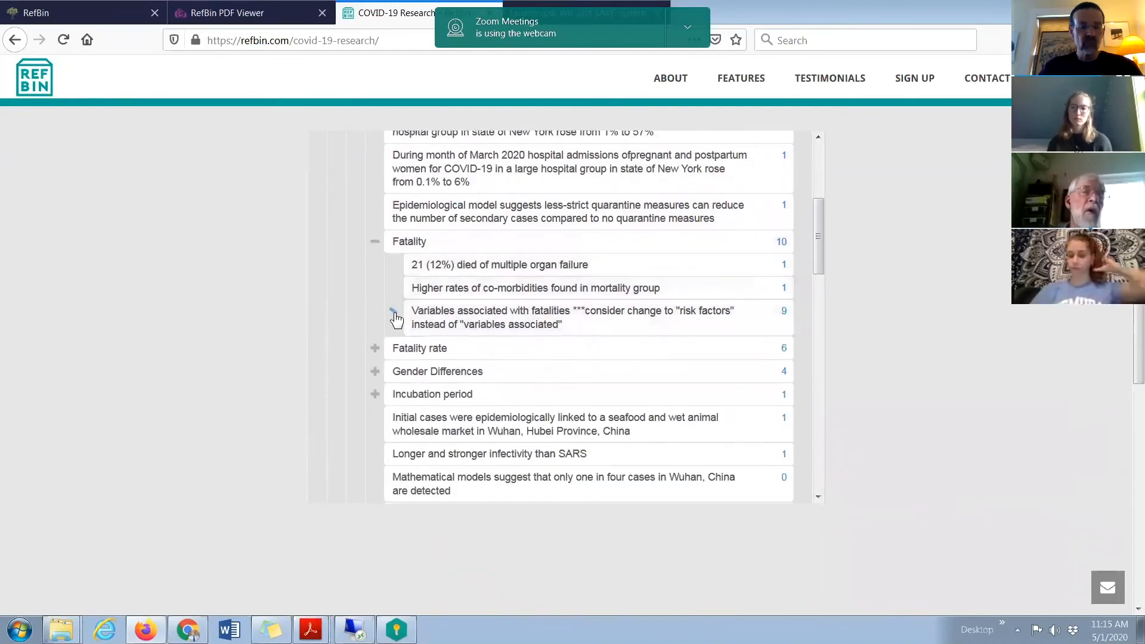
click(392, 315)
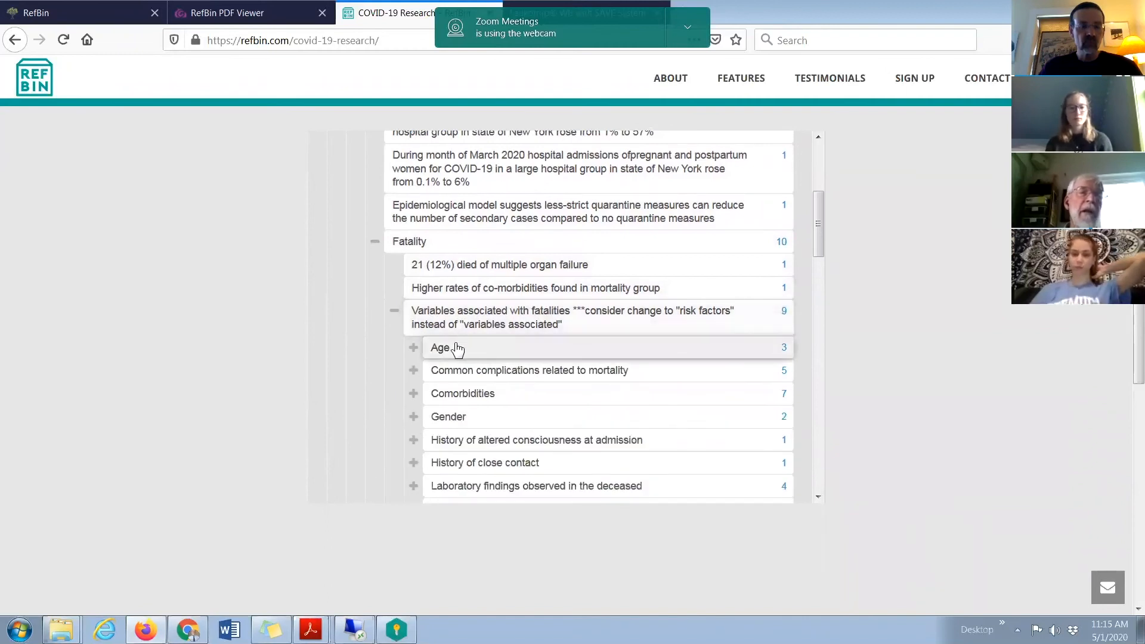
click(413, 348)
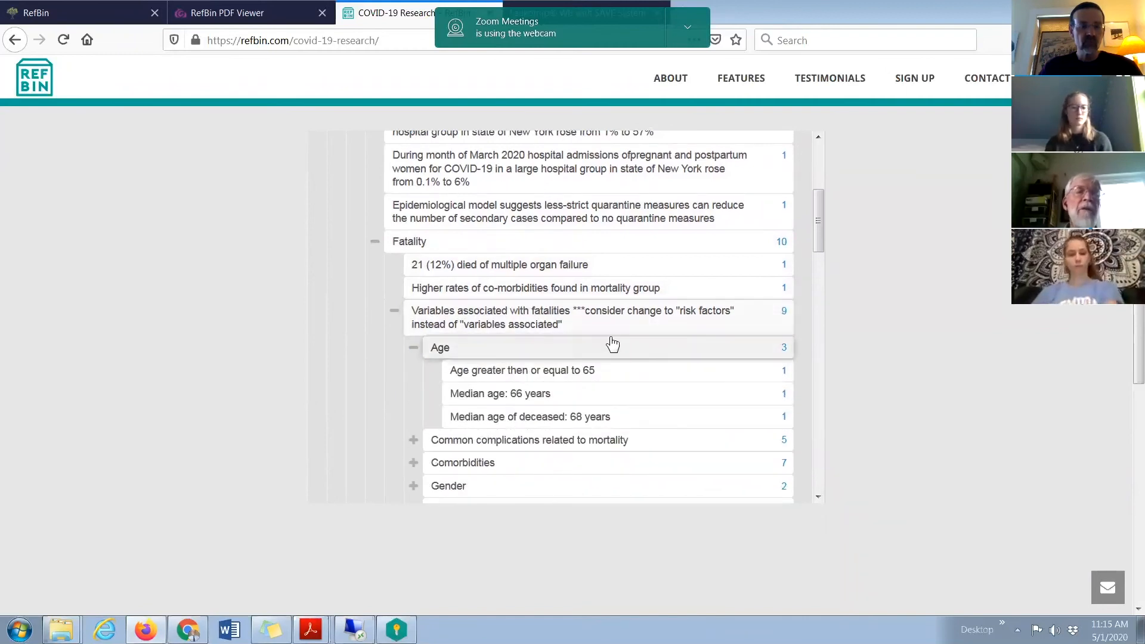